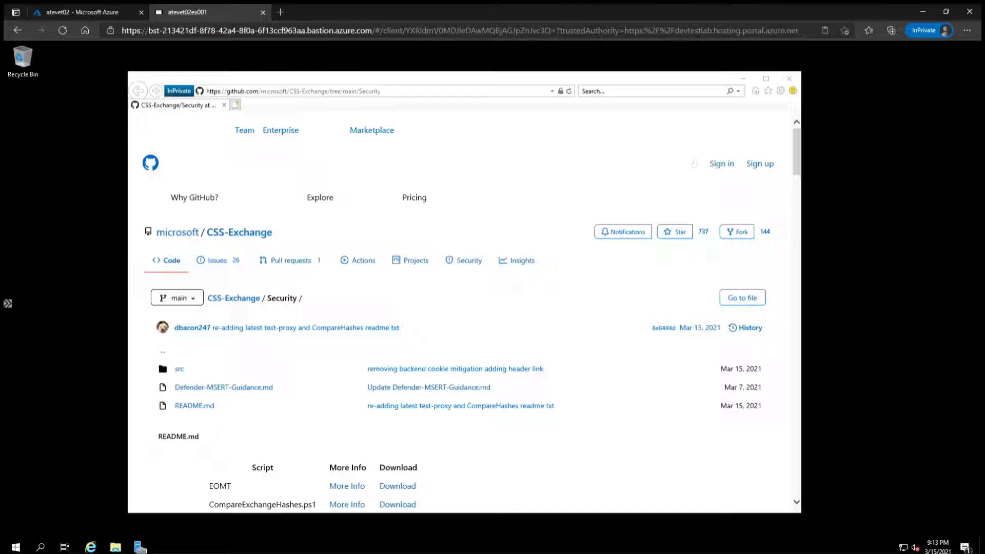
mouse_move(836, 253)
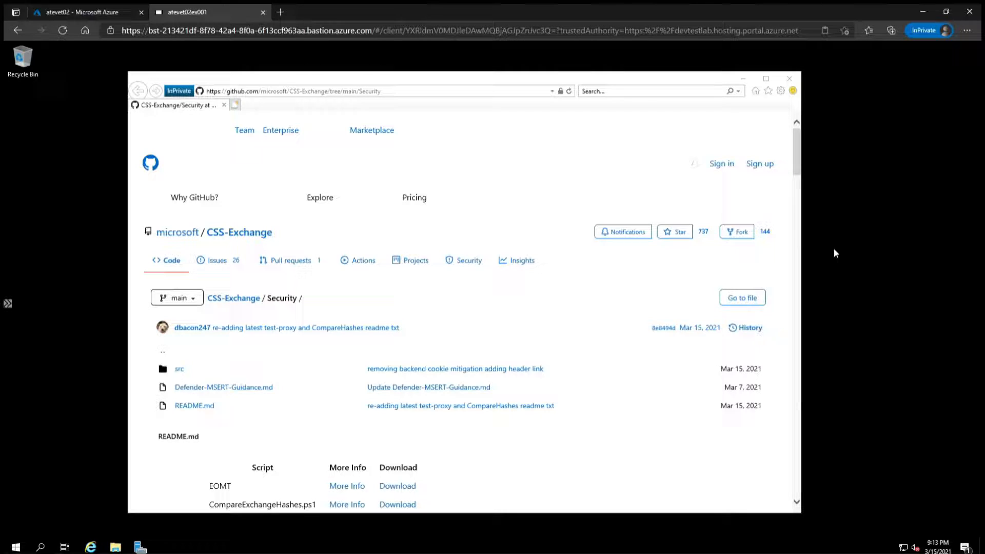
Download Test-ProxyLogon.ps1 from the CSS-Exchange scripts table and open its Downloads folder
scroll("down", 3)
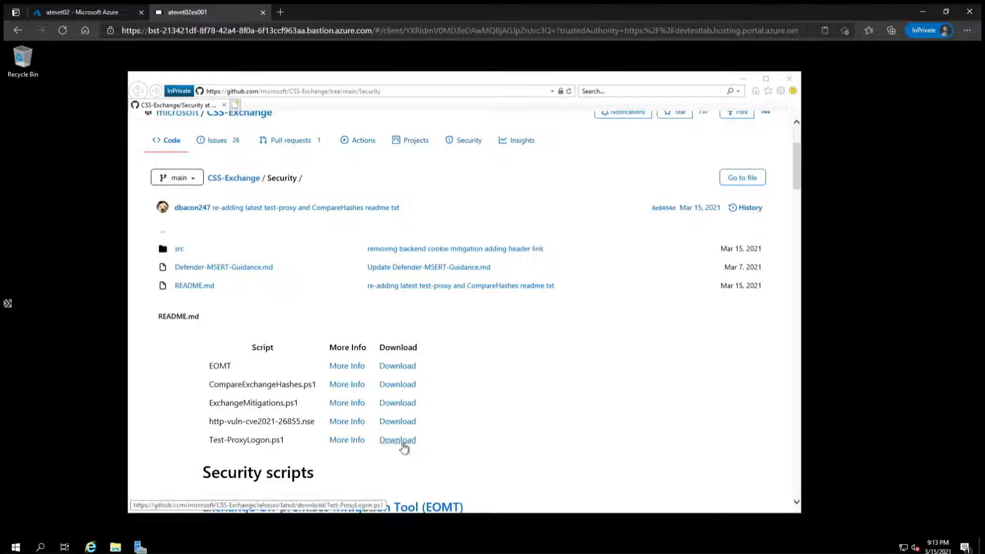
left_click(398, 440)
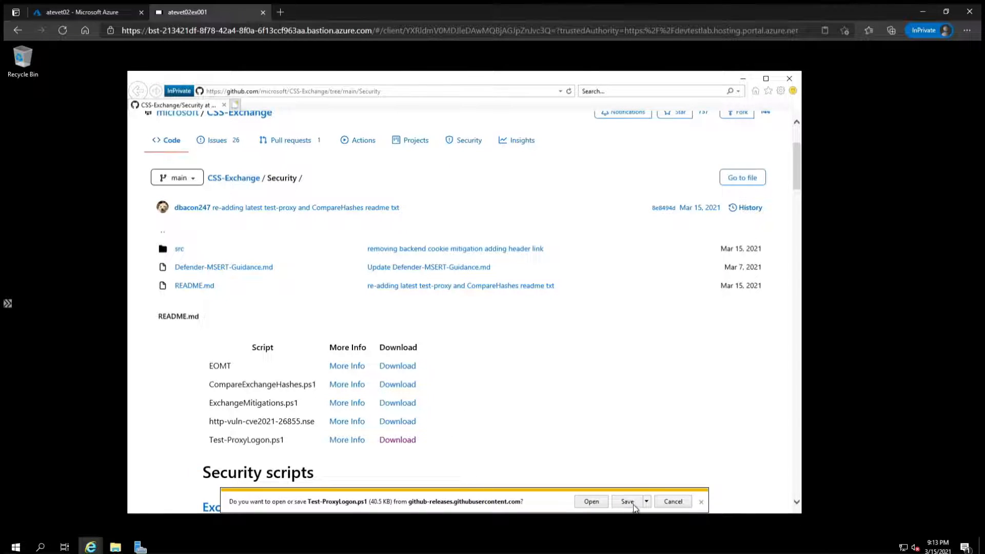
left_click(627, 502)
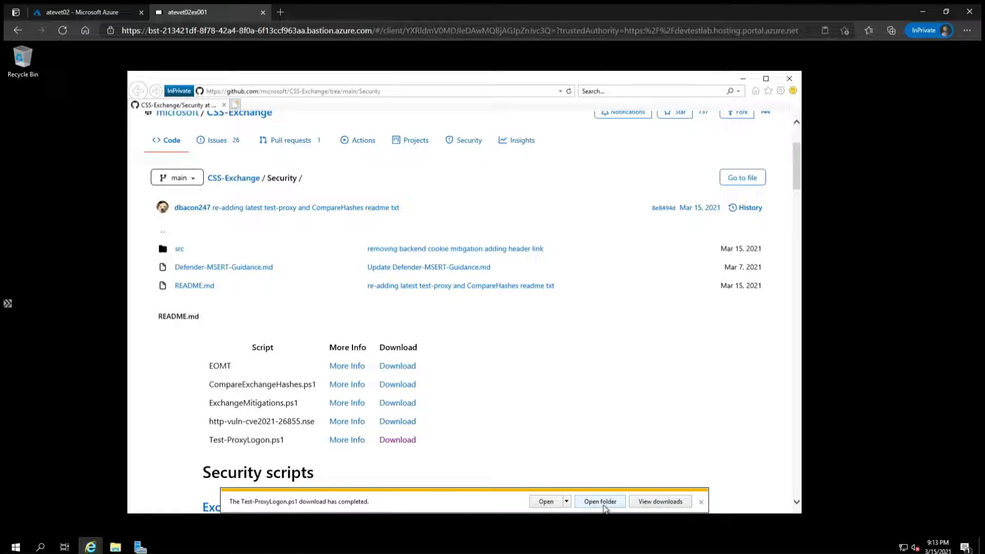
left_click(599, 501)
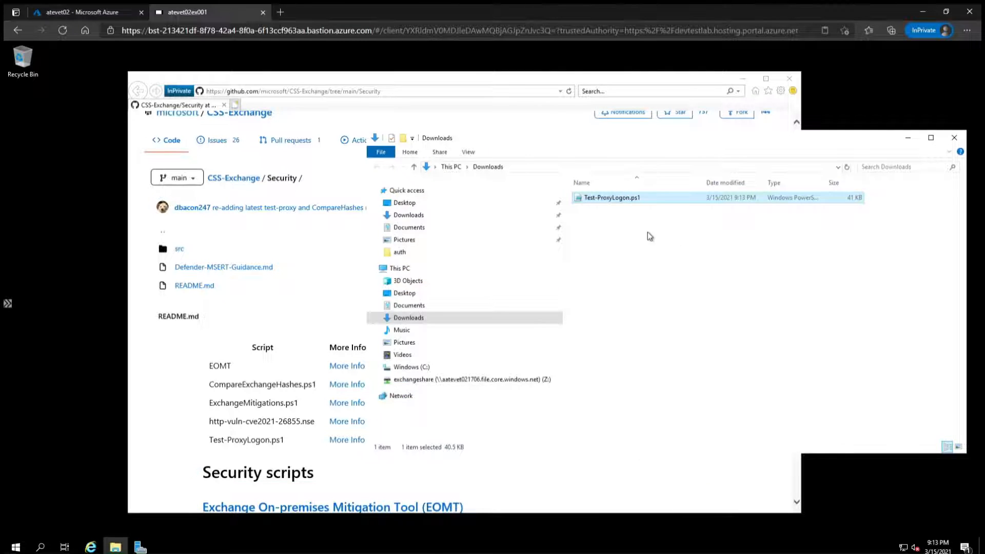
mouse_move(632, 220)
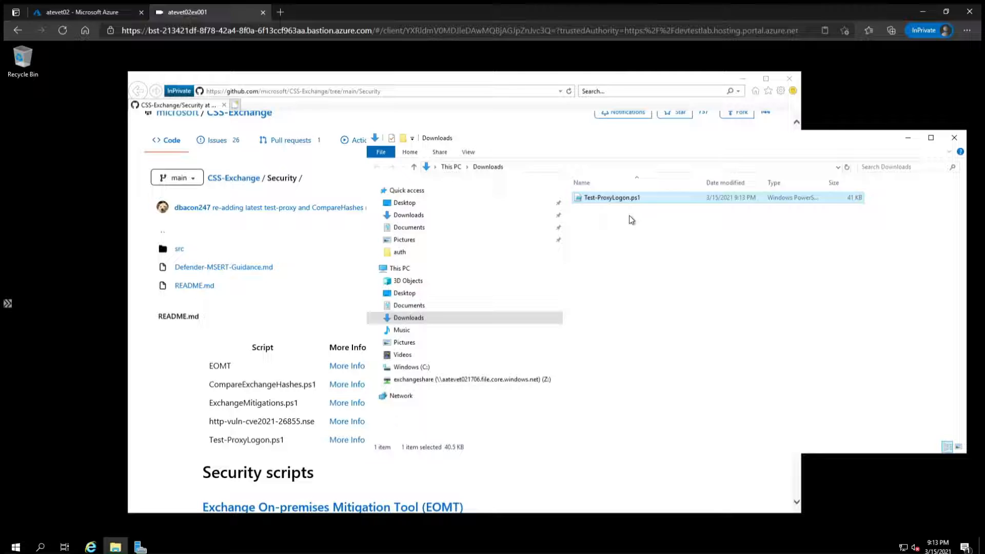
Search the Start menu for 'power' and launch Windows PowerShell
left_click(15, 546)
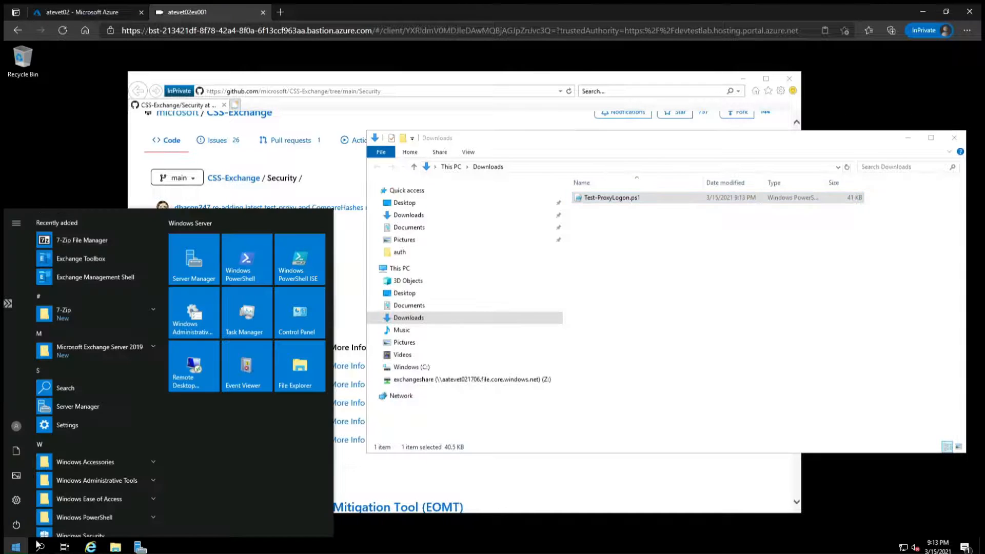
mouse_move(84, 517)
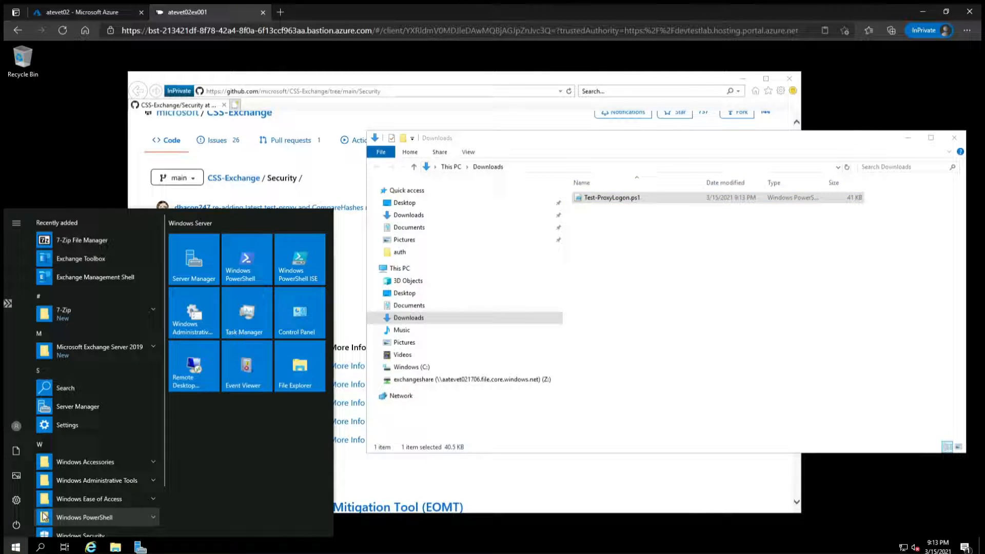
type("power")
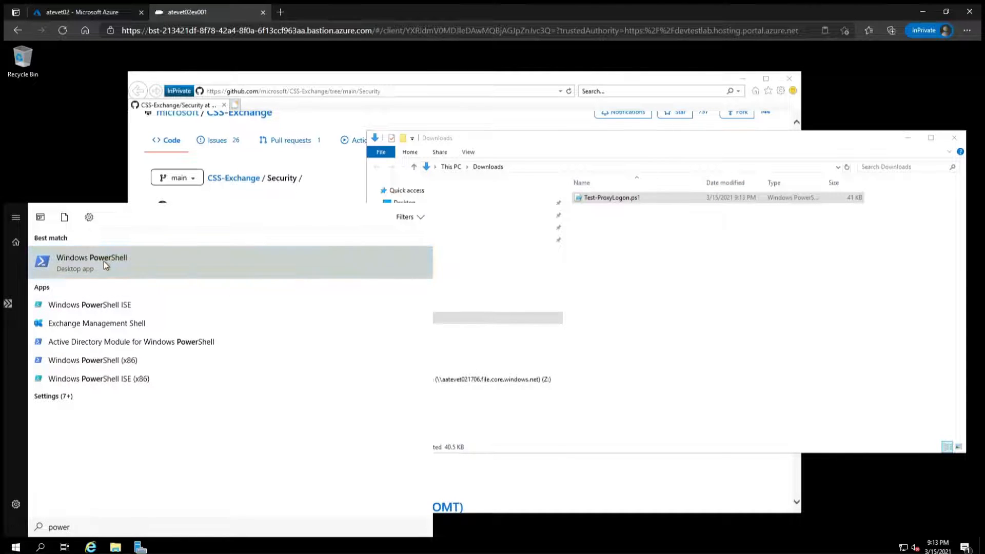
left_click(91, 262)
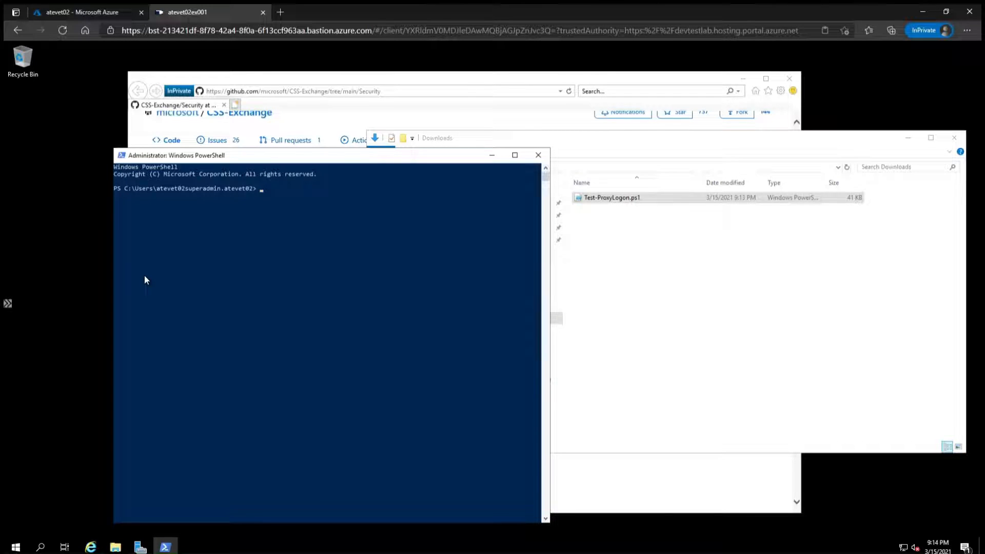
Change to the Downloads directory with cd and list it with dir to confirm Test-ProxyLogon.ps1
type("cd downloads")
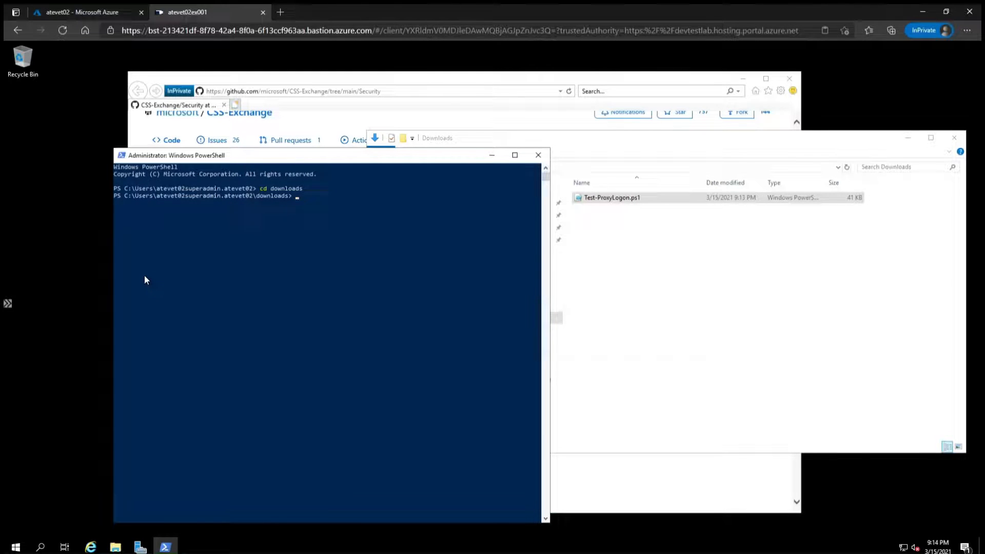
type("dir")
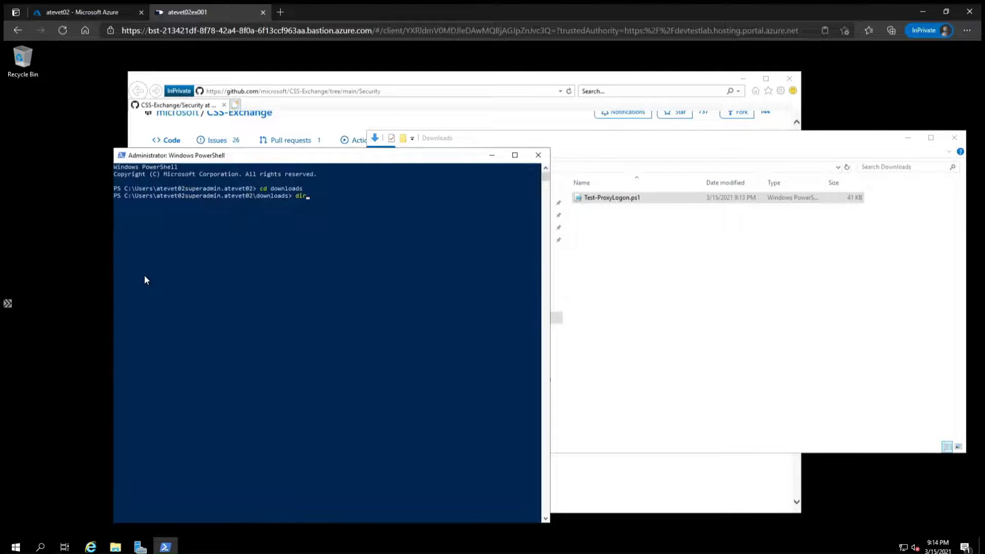
key("Return")
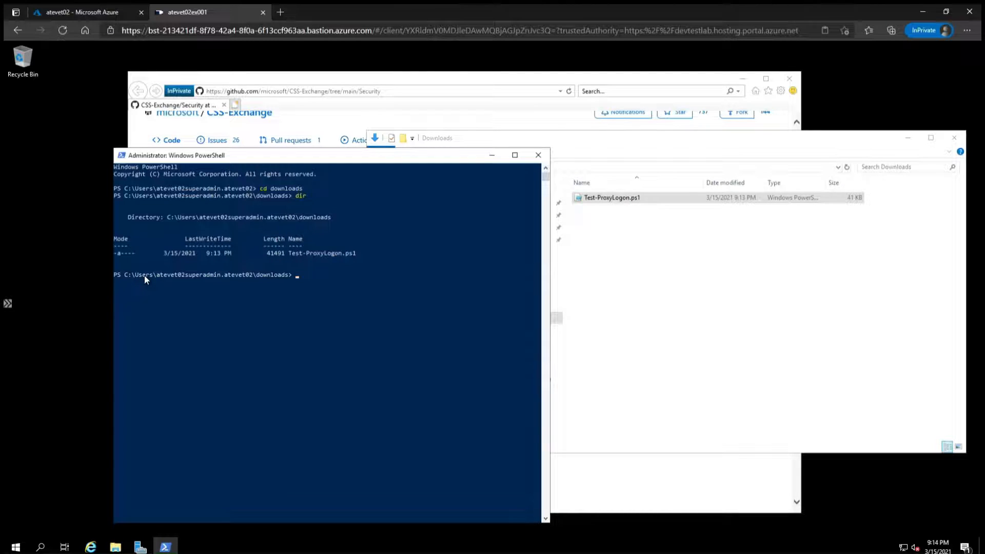
Run .\Test-ProxyLogon.ps1, answering R to allow it once at the publisher prompt
type("test")
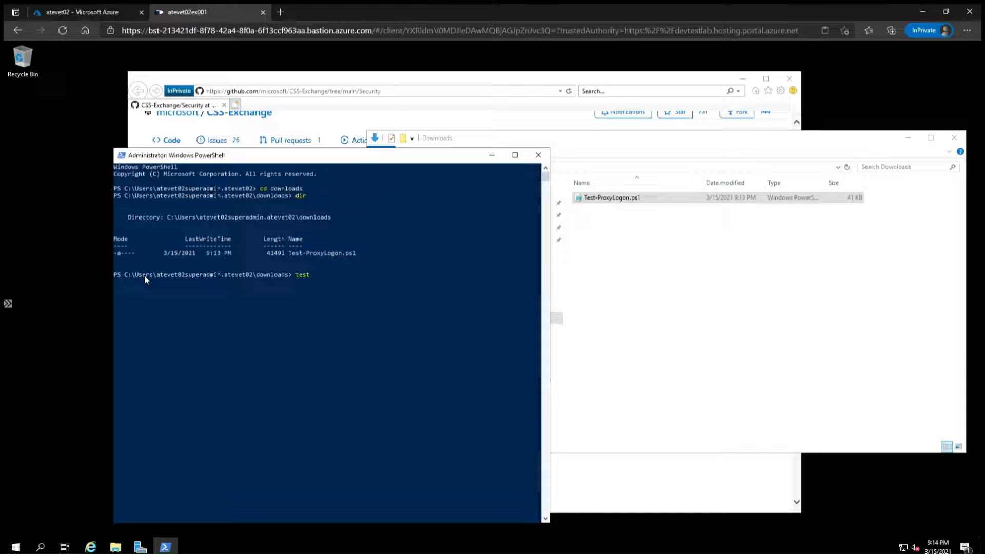
type(".\\Test-ProxyLogon.ps1")
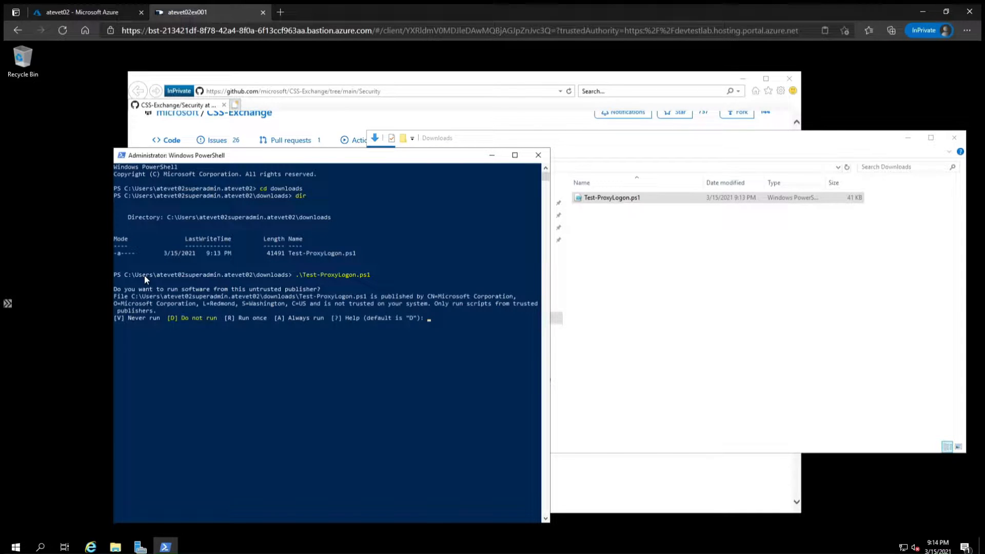
type("r")
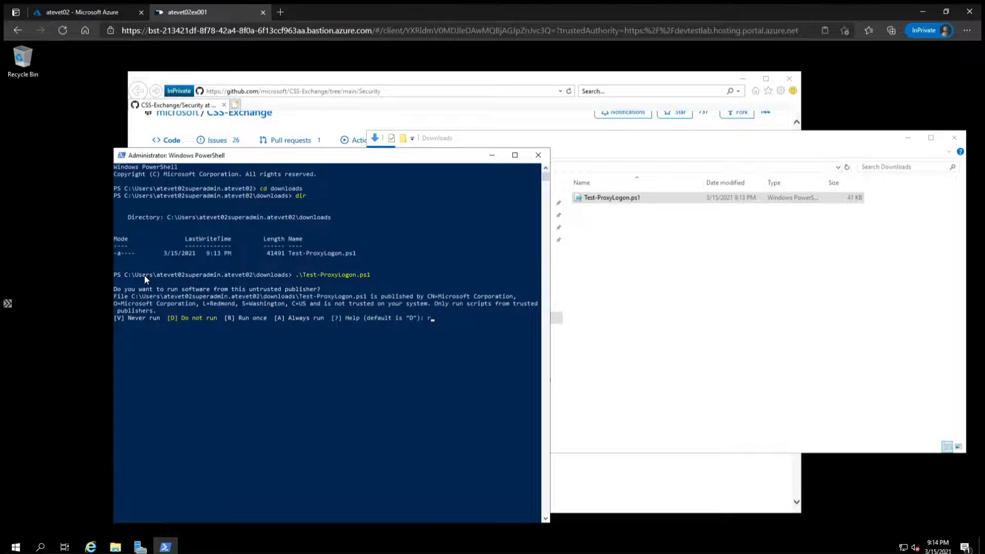
key("Return")
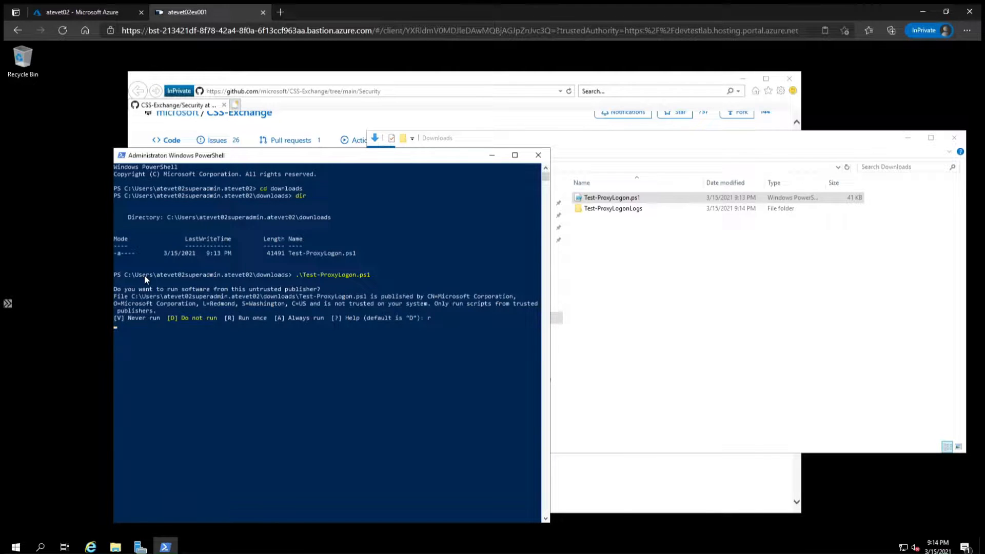
key("Return")
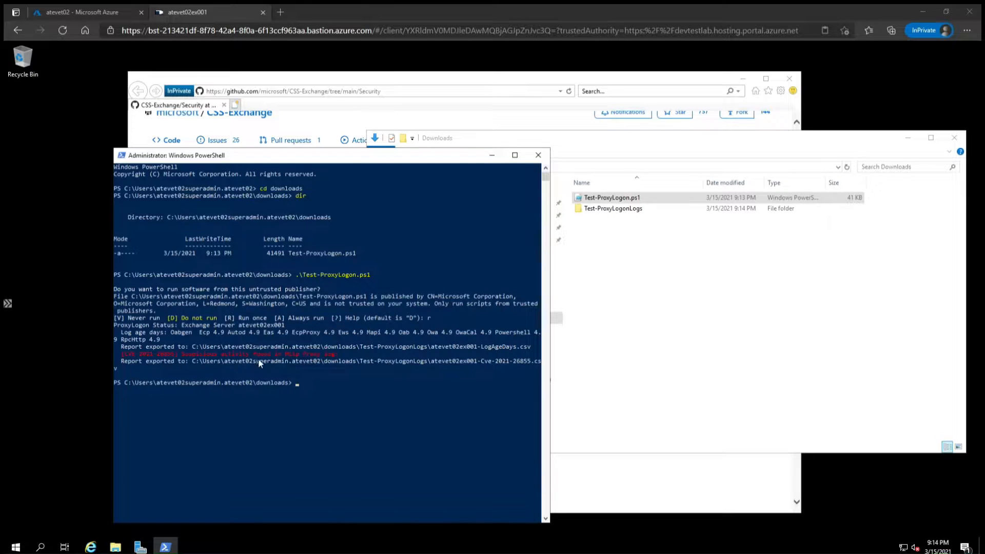
mouse_move(314, 362)
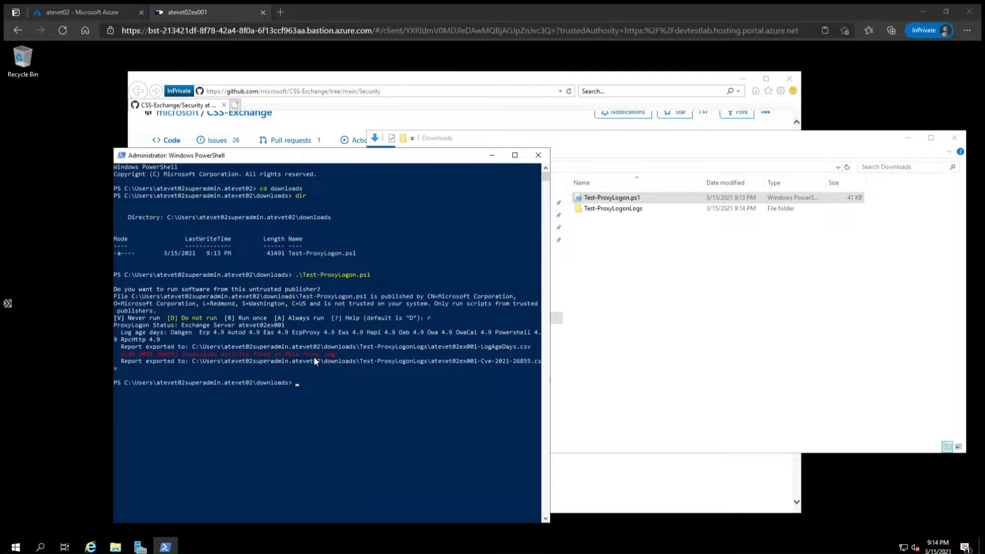
mouse_move(339, 375)
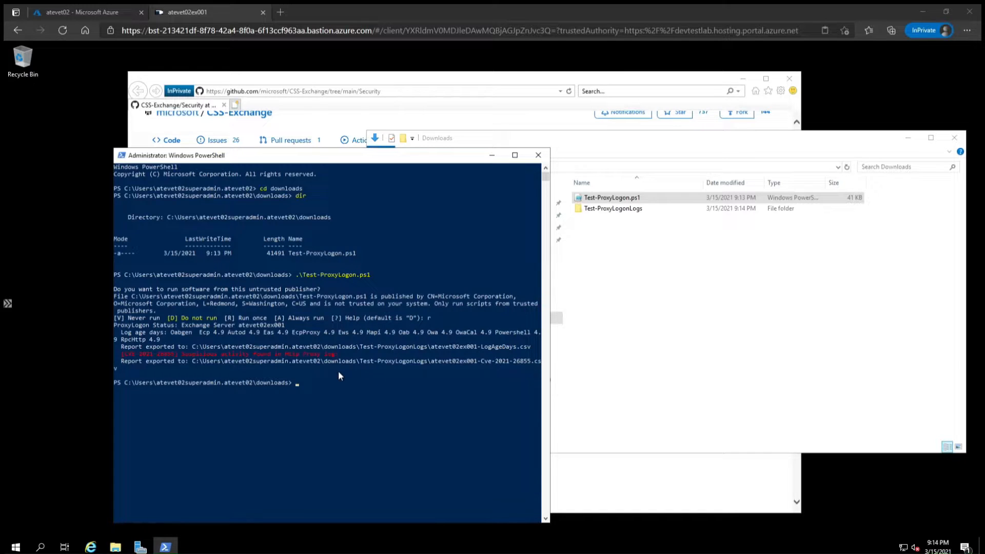
mouse_move(682, 312)
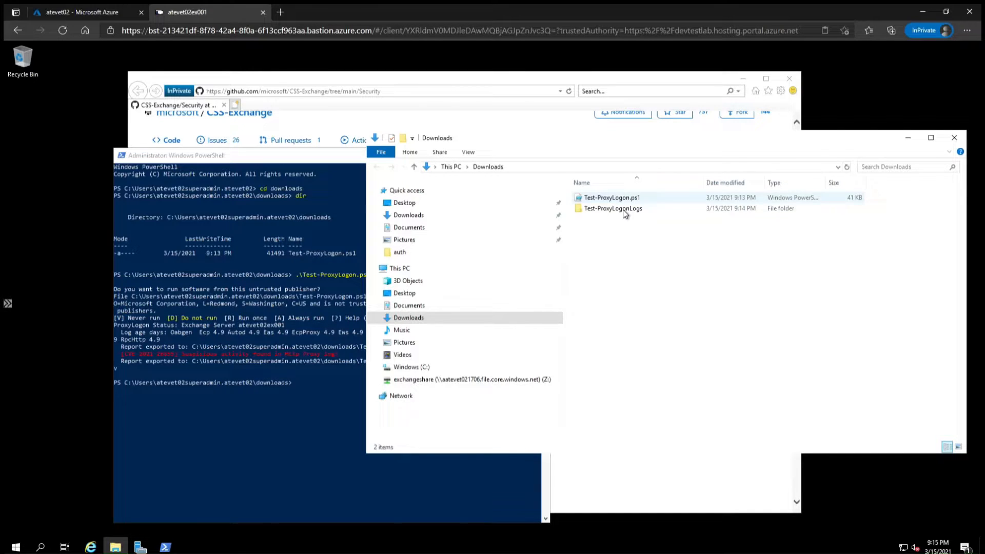
Open the Test-ProxyLogonLogs folder to view the Cve-2021-26855 and LogAgeDays CSV reports
double_click(613, 208)
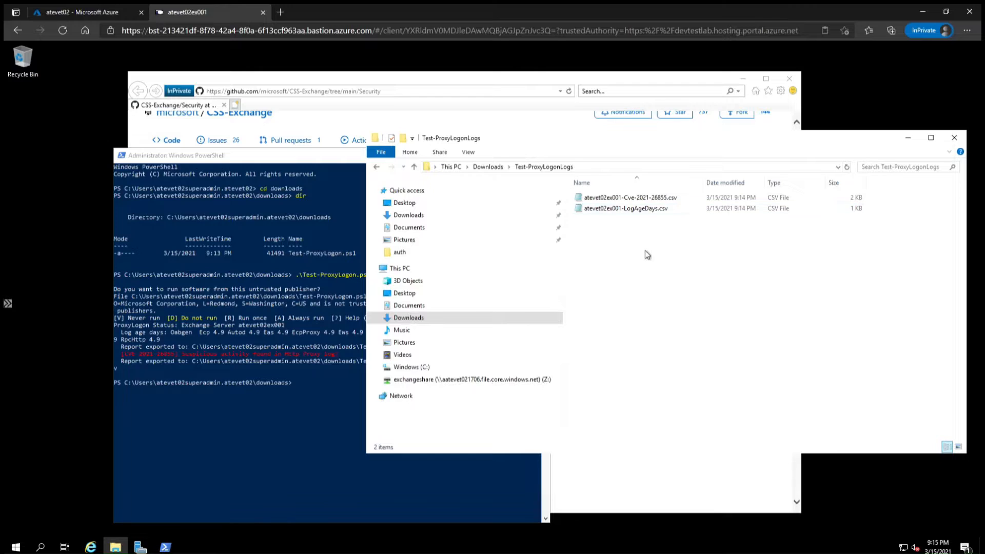